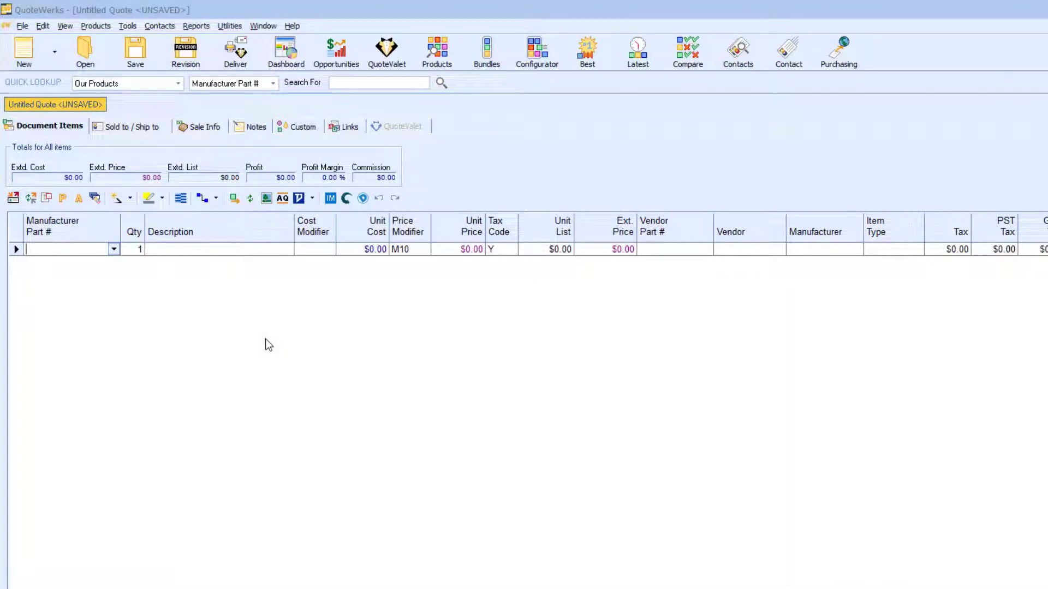
# - Confirm the installed version is 5.7 Build 2.11 in About, then start Check for Updates
pyautogui.click(293, 25)
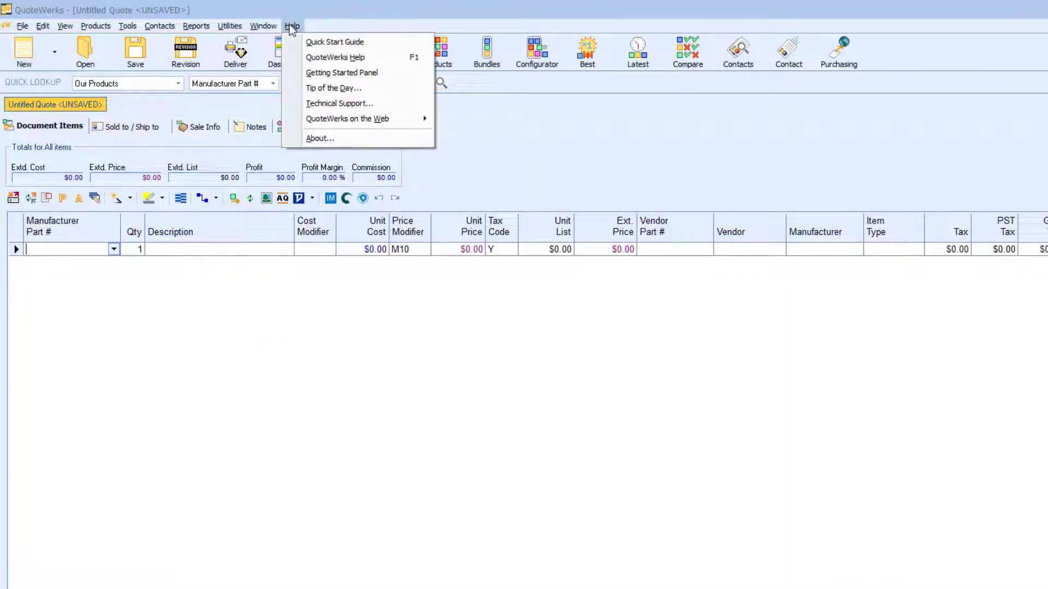
pyautogui.click(320, 139)
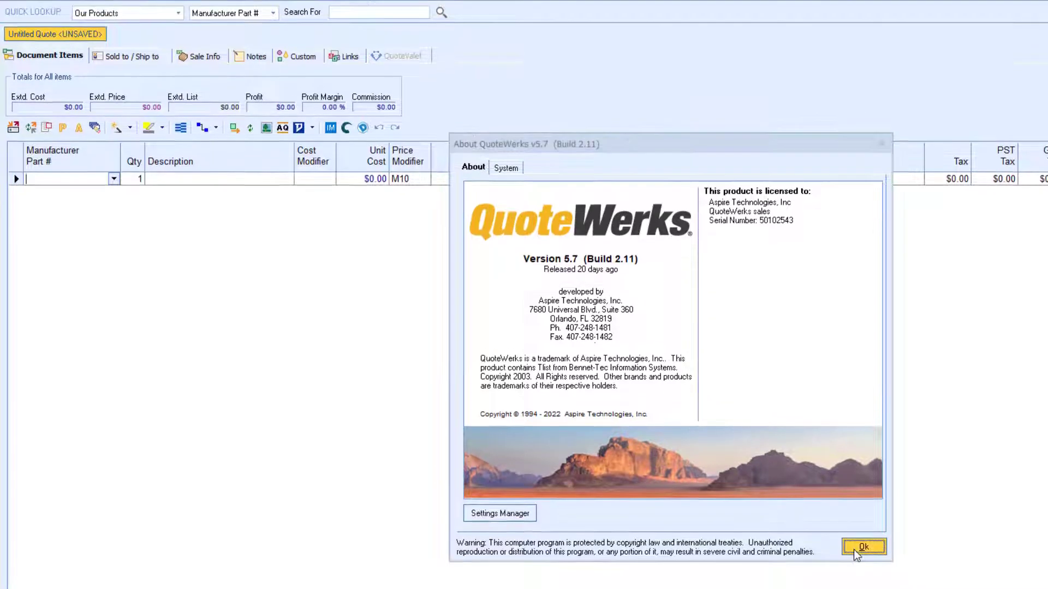
pyautogui.click(862, 546)
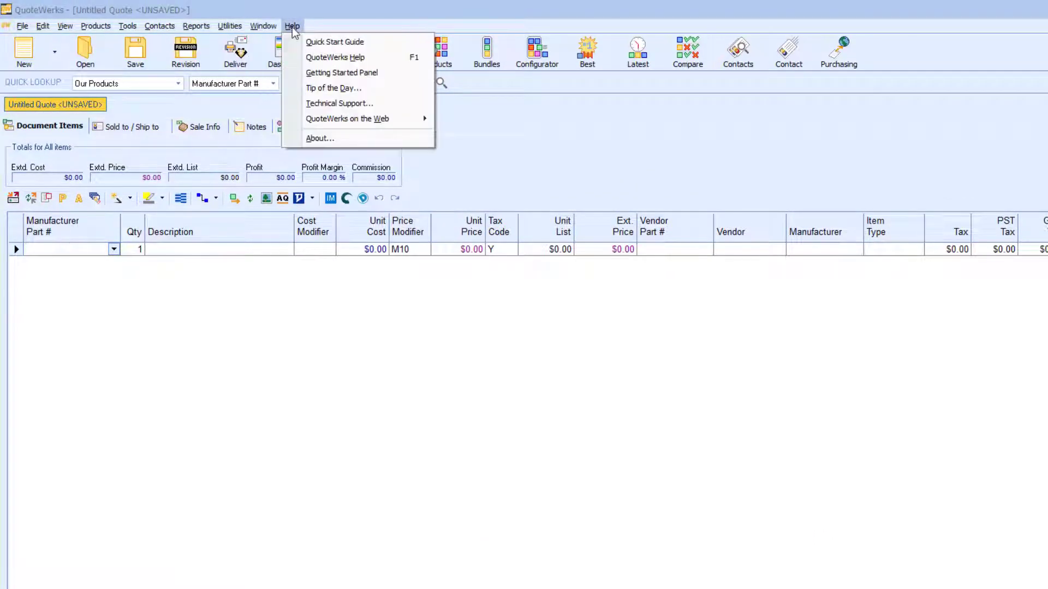
pyautogui.moveTo(348, 118)
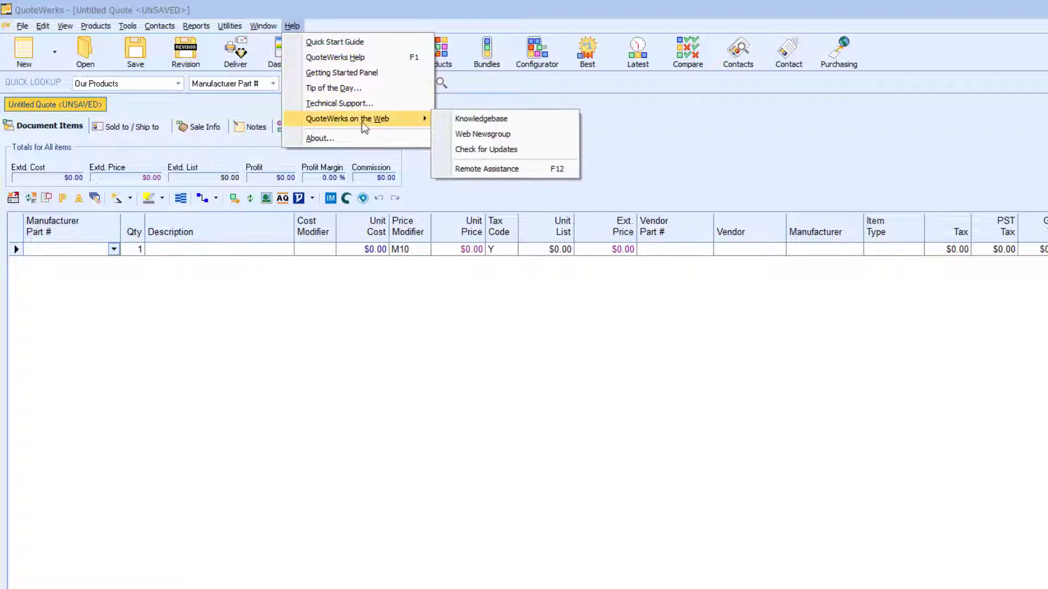
pyautogui.click(468, 154)
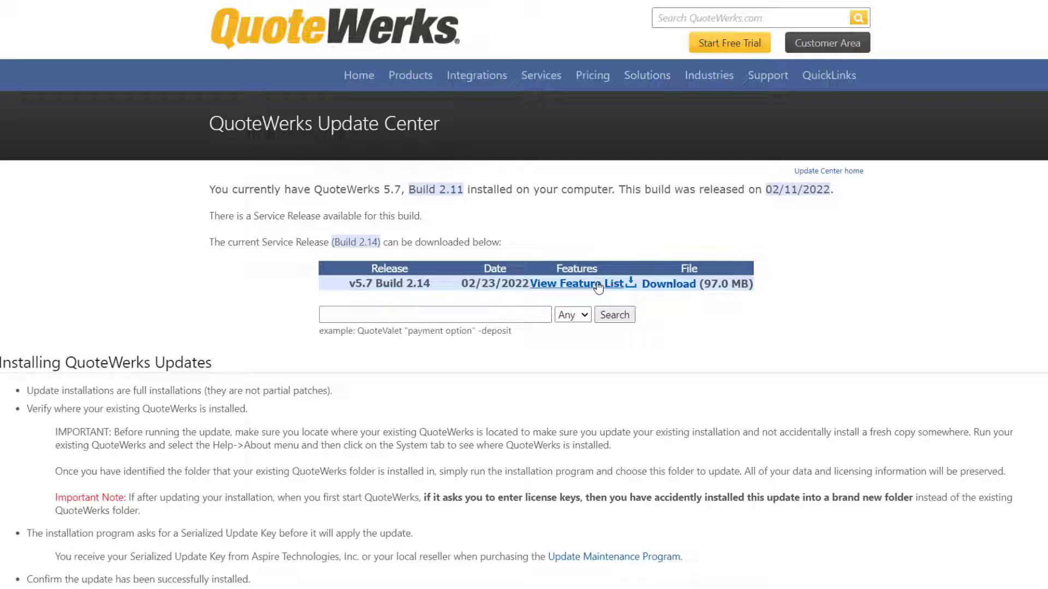
pyautogui.moveTo(611, 287)
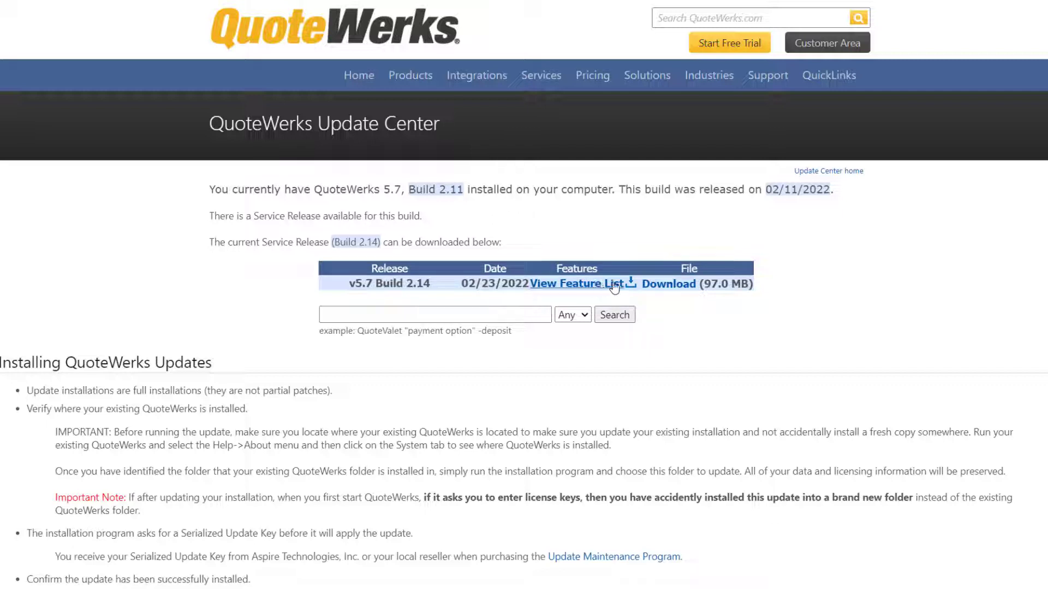
# - Download the v5.7 Build 2.14 service release installer from the Update Center
pyautogui.click(668, 284)
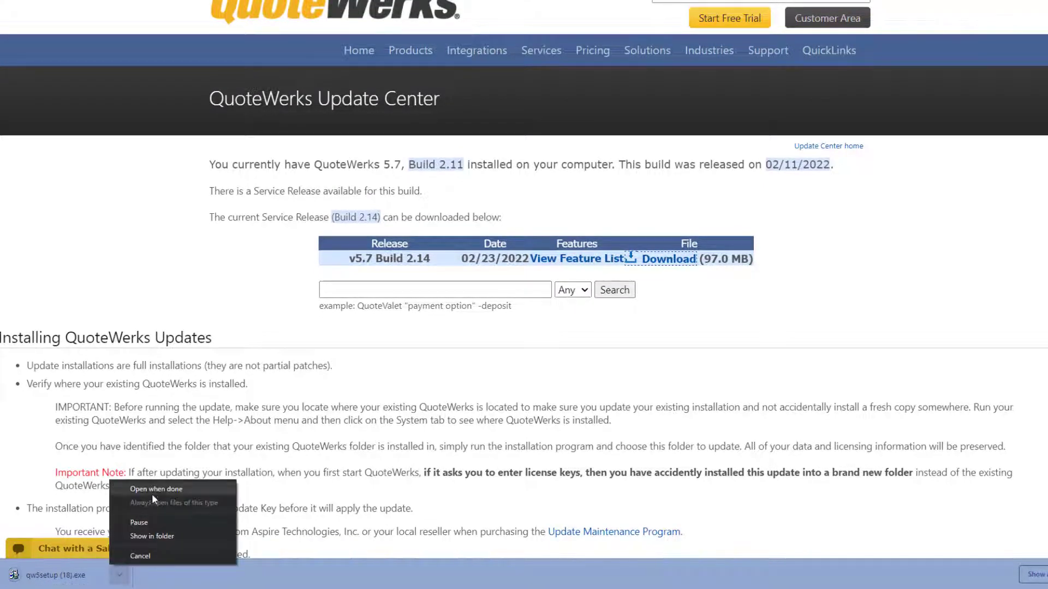
# - Launch the downloaded installer, pass the welcome and database engine pages, and accept the license agreement
pyautogui.click(155, 489)
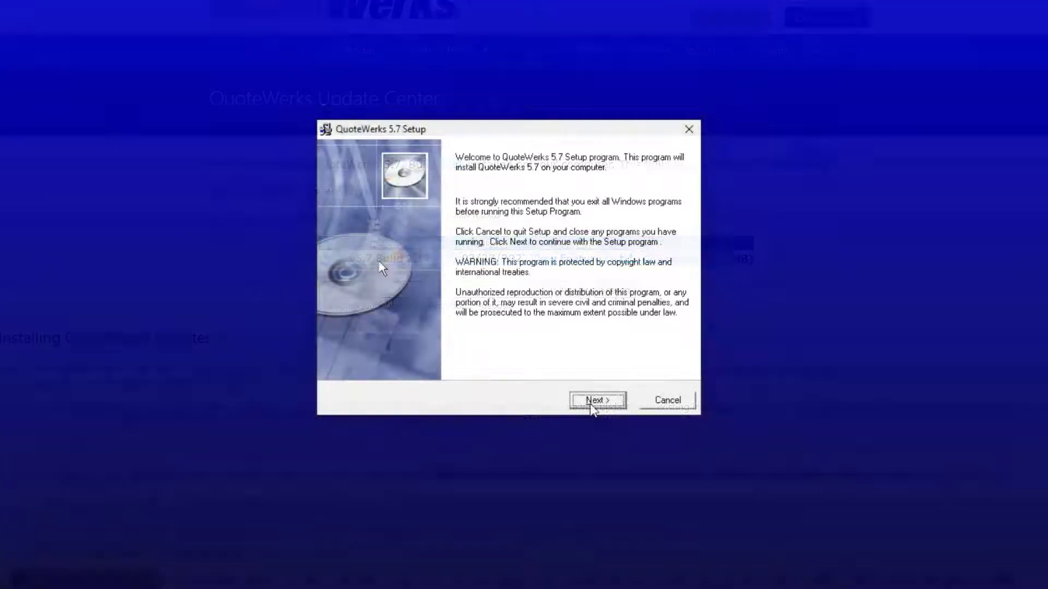
pyautogui.click(597, 400)
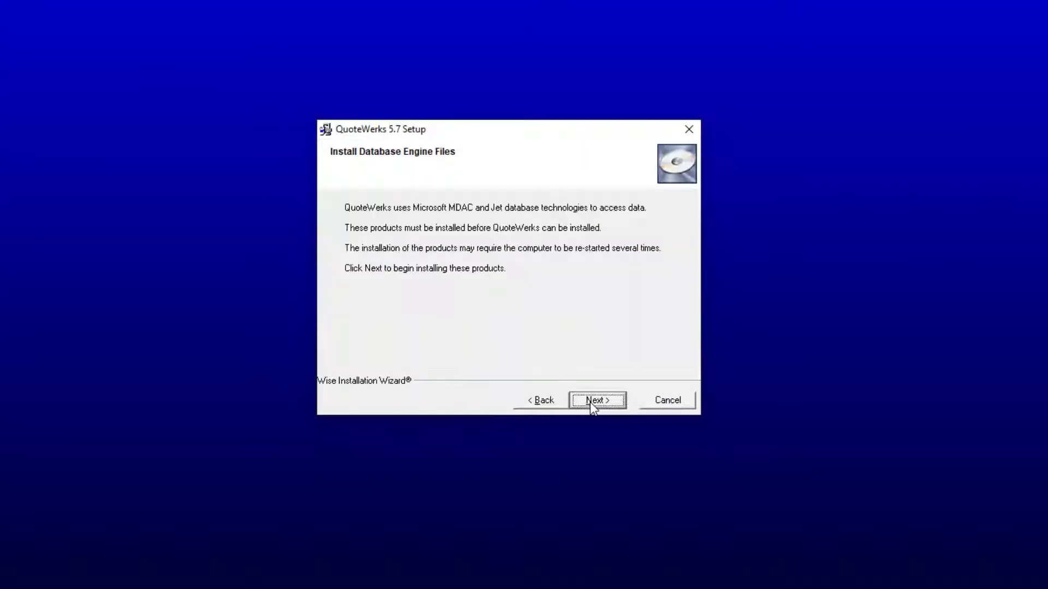
pyautogui.click(595, 400)
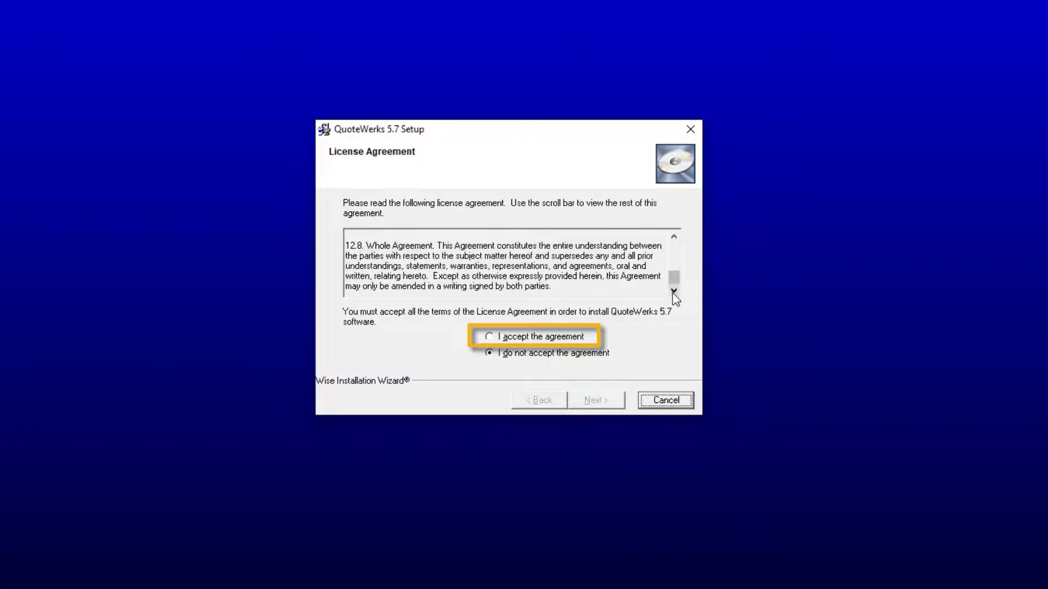
pyautogui.click(488, 336)
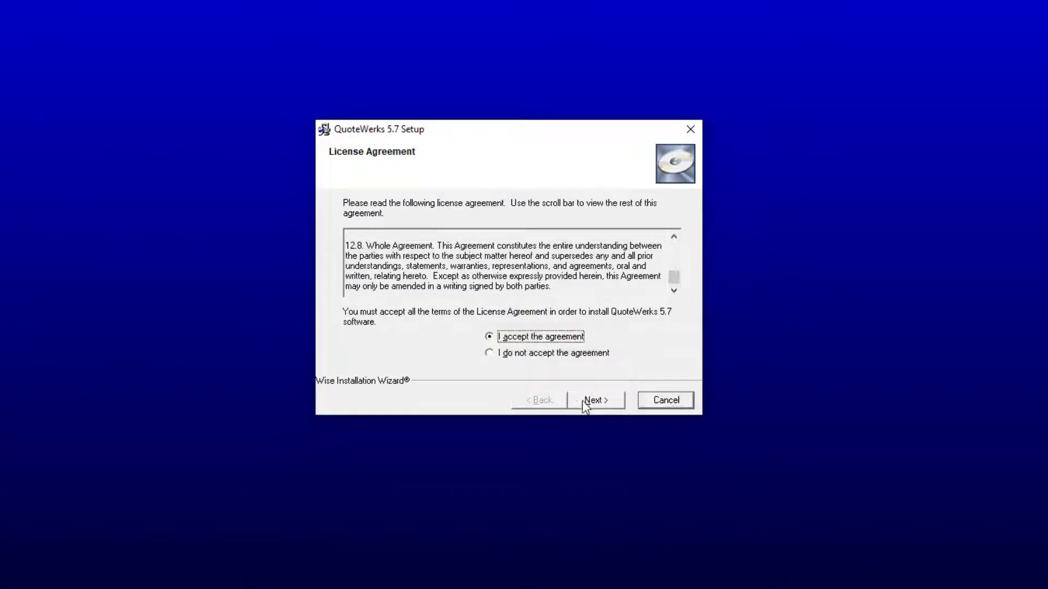
# - Choose 'Update/Upgrade existing installation of QuoteWerks' as the installation action
pyautogui.click(595, 400)
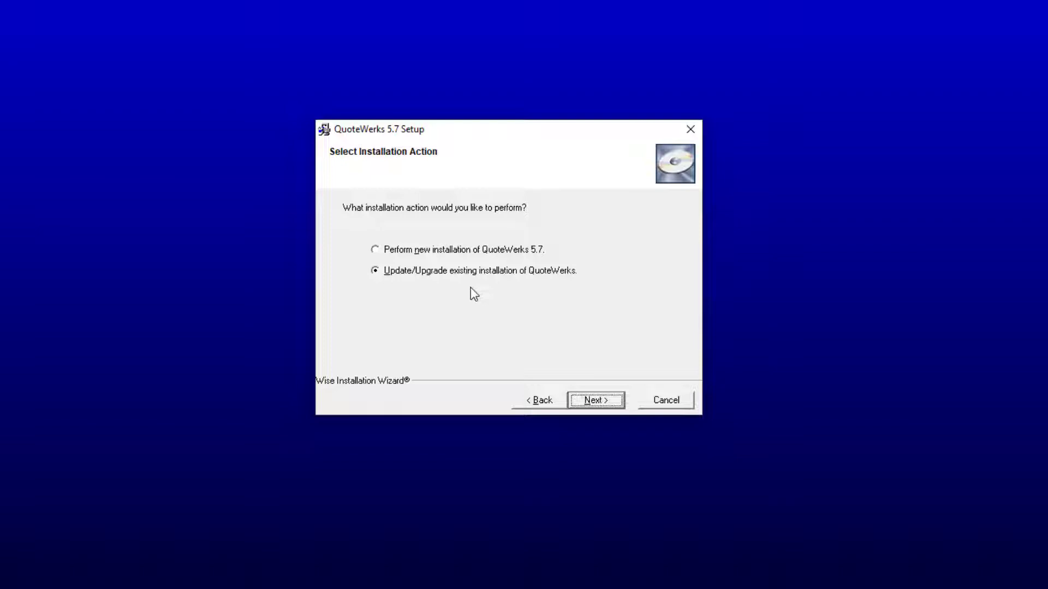
pyautogui.moveTo(418, 265)
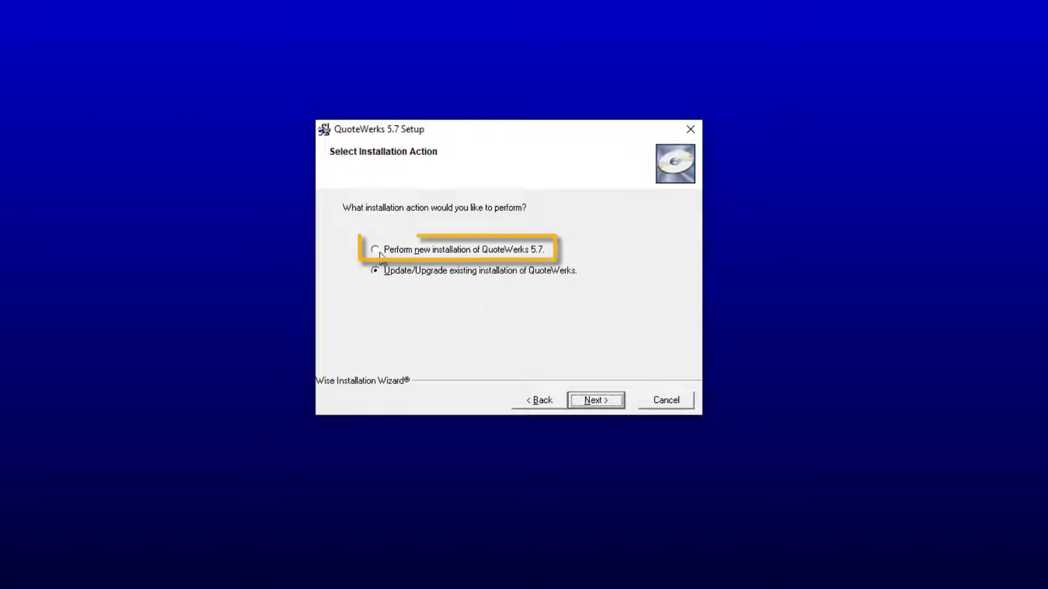
pyautogui.click(374, 249)
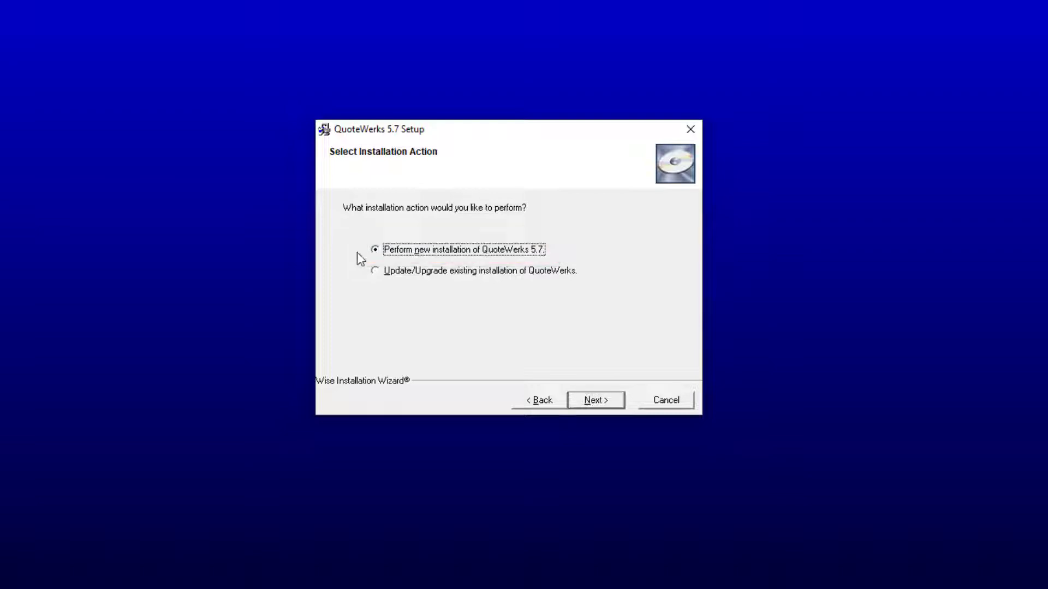
pyautogui.click(374, 270)
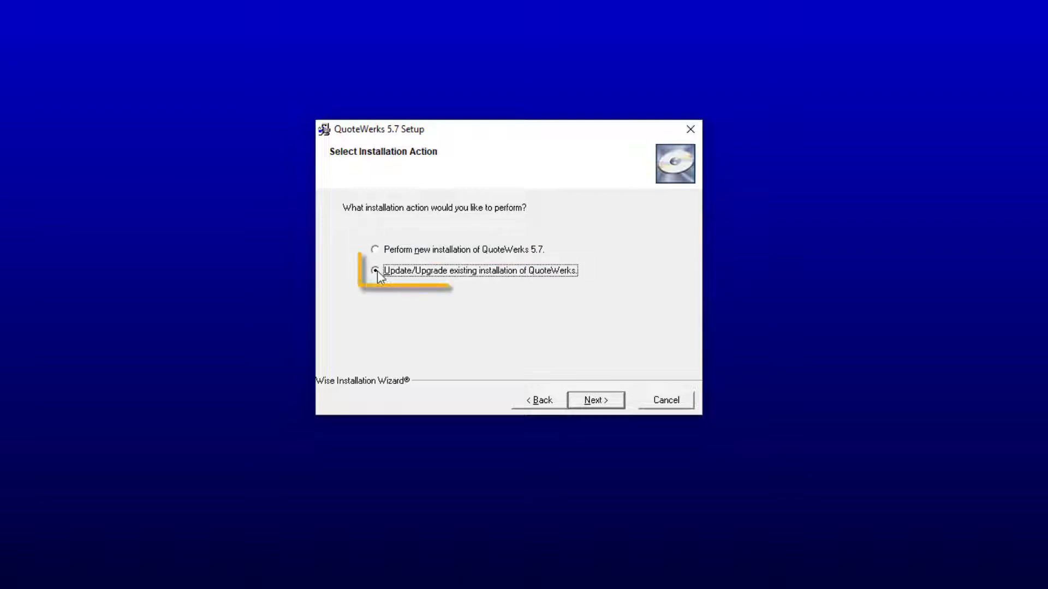
pyautogui.click(374, 270)
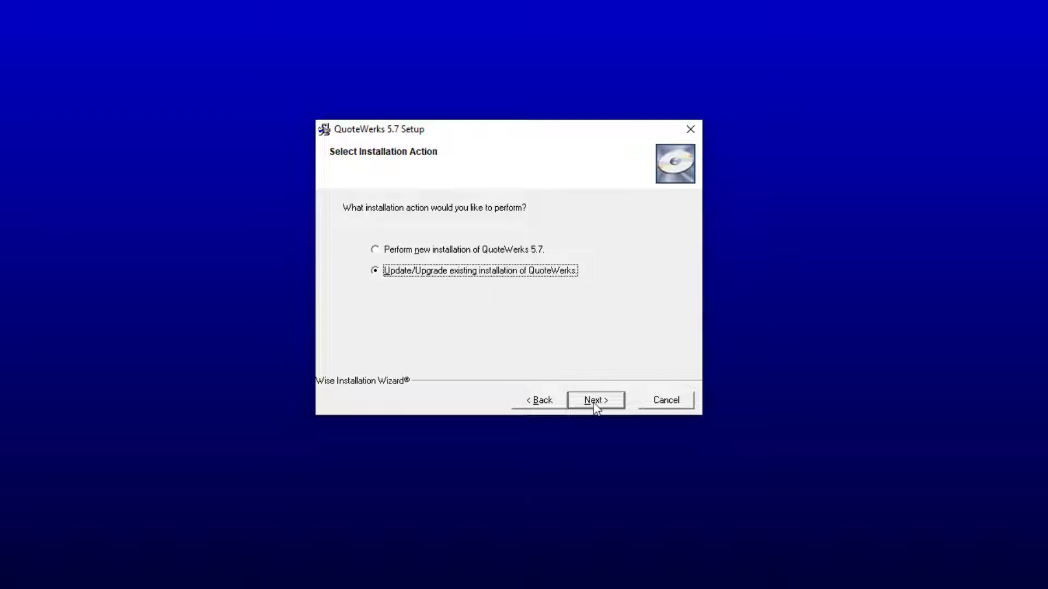
# - Keep the existing QuoteWerks folder as the update target, leaving 'Install samples' unchecked
pyautogui.click(594, 399)
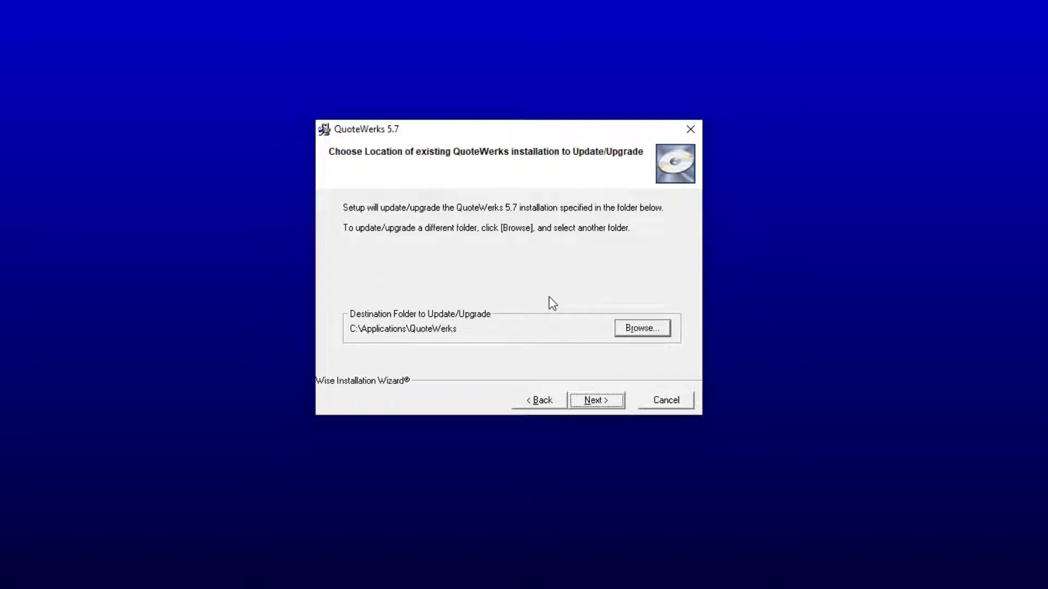
pyautogui.moveTo(564, 334)
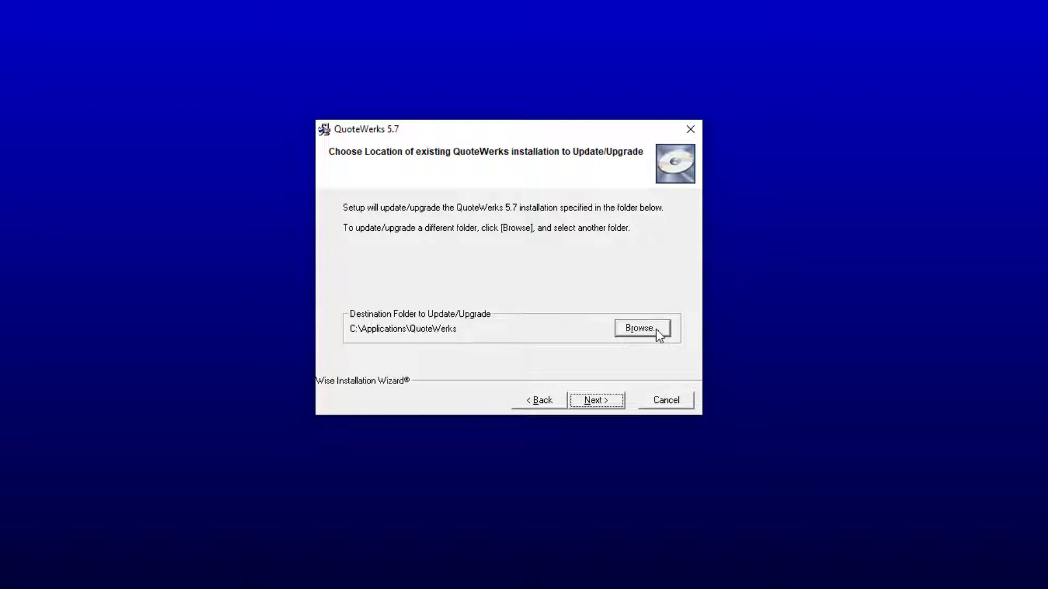
pyautogui.moveTo(636, 357)
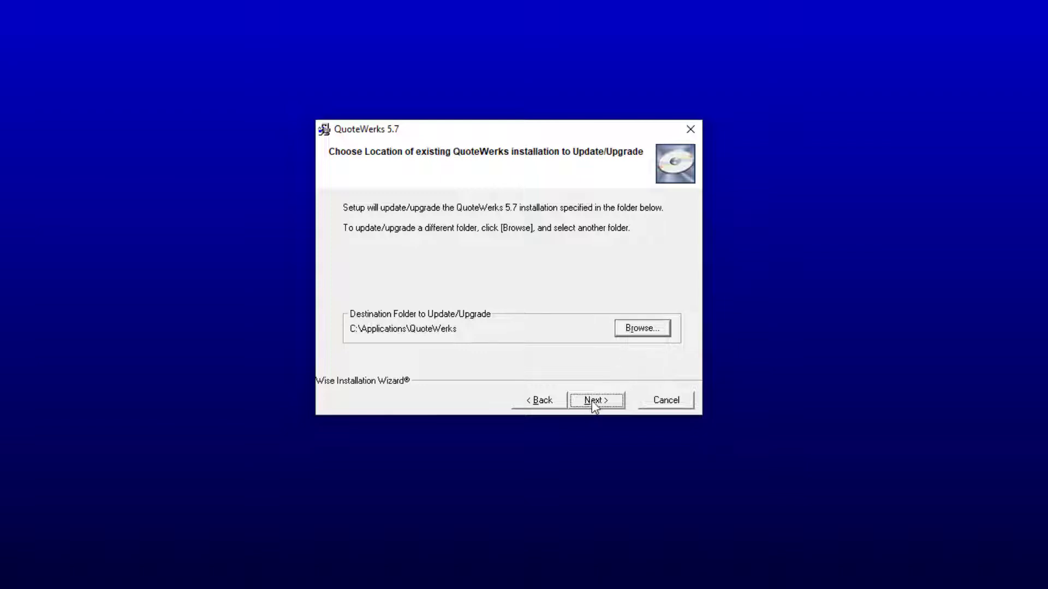
pyautogui.click(593, 399)
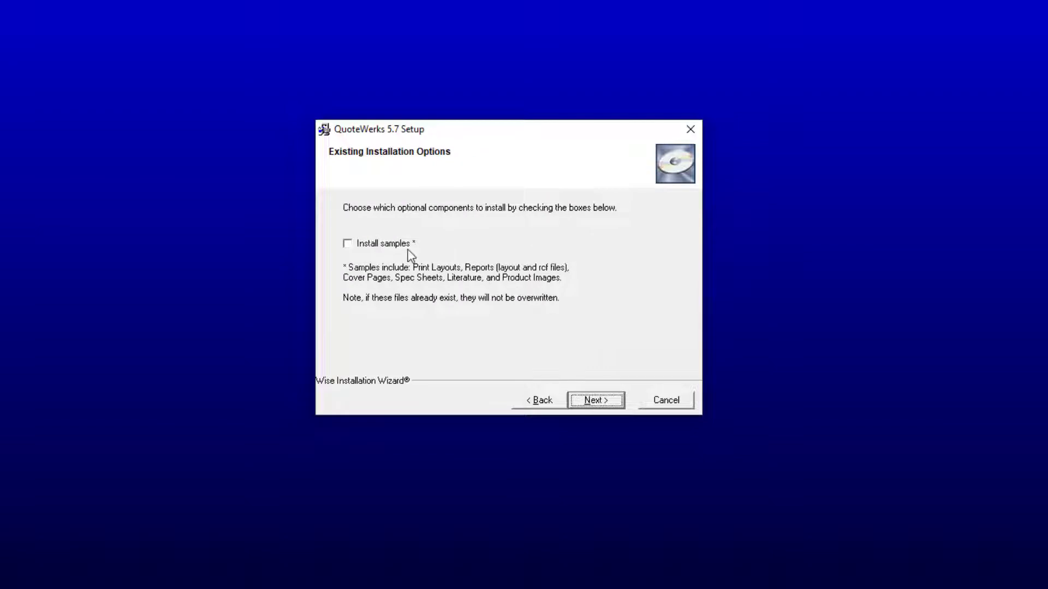
pyautogui.moveTo(426, 249)
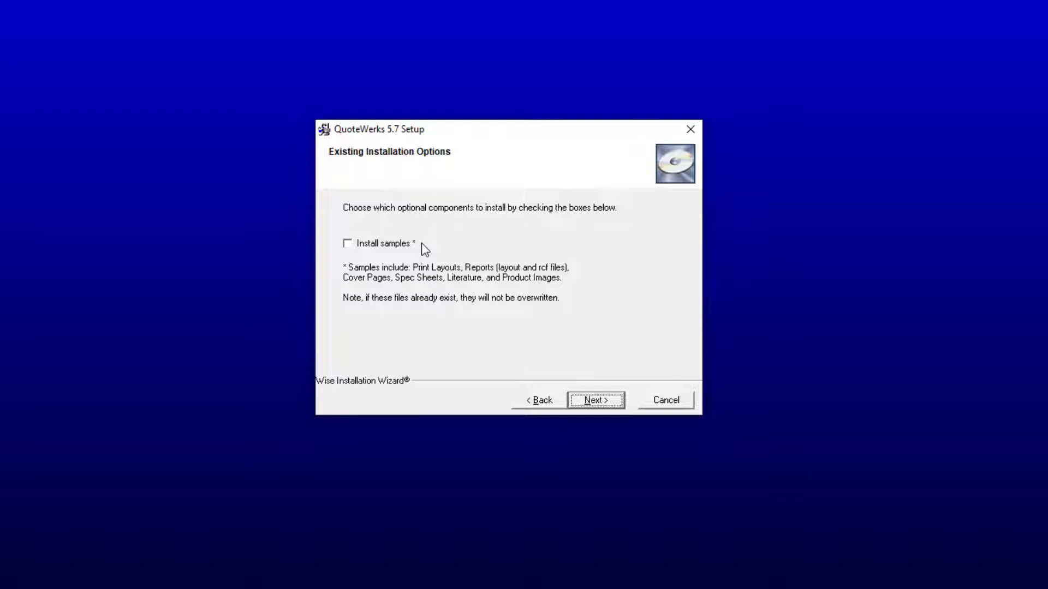
pyautogui.moveTo(392, 245)
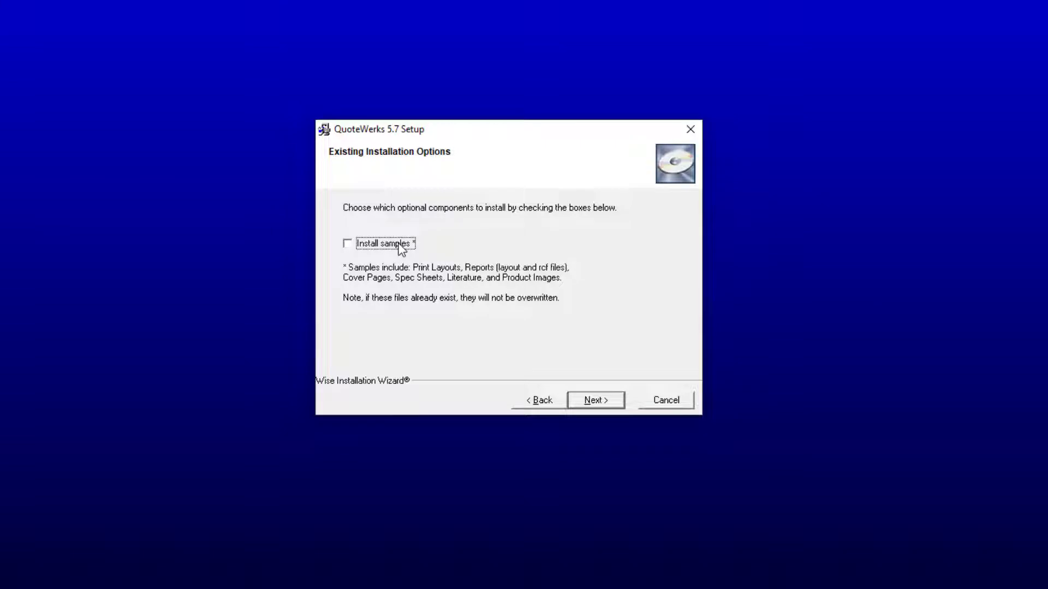
pyautogui.moveTo(426, 264)
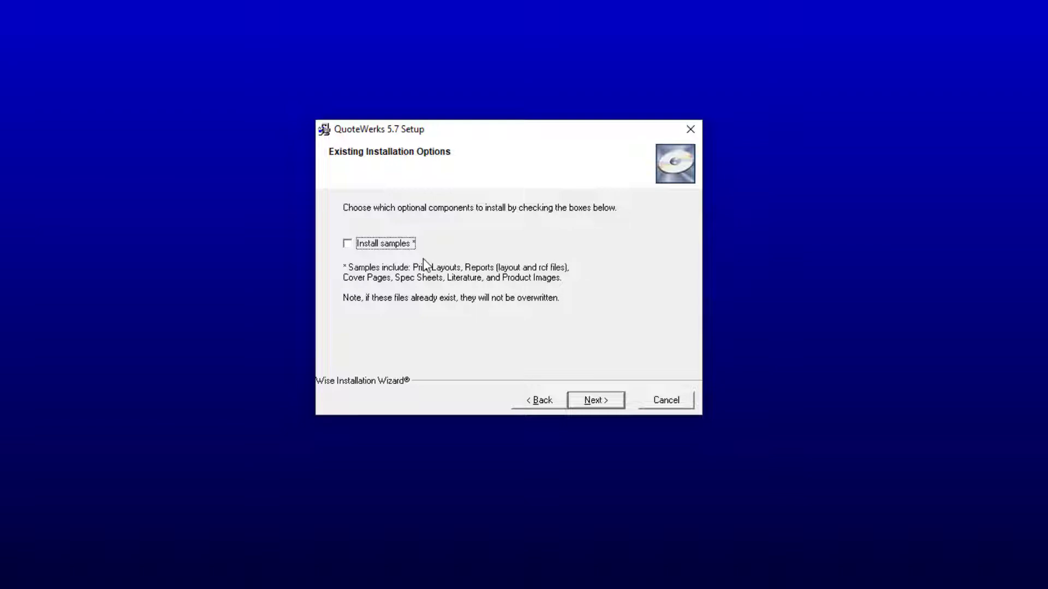
# - Accept the entered update key and begin the main installation, reaching the revision notes
pyautogui.click(593, 400)
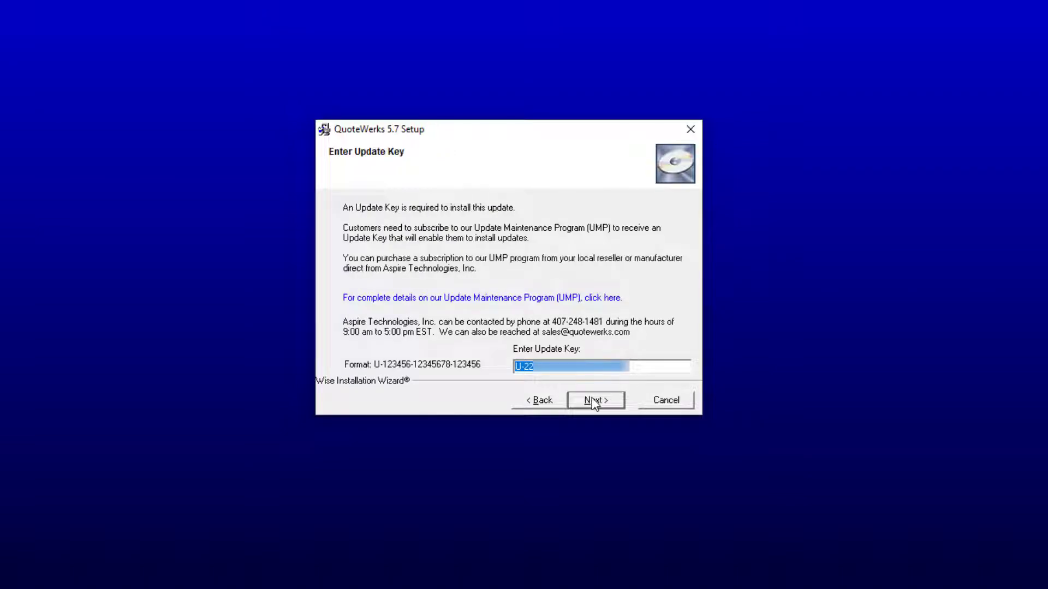
pyautogui.moveTo(597, 412)
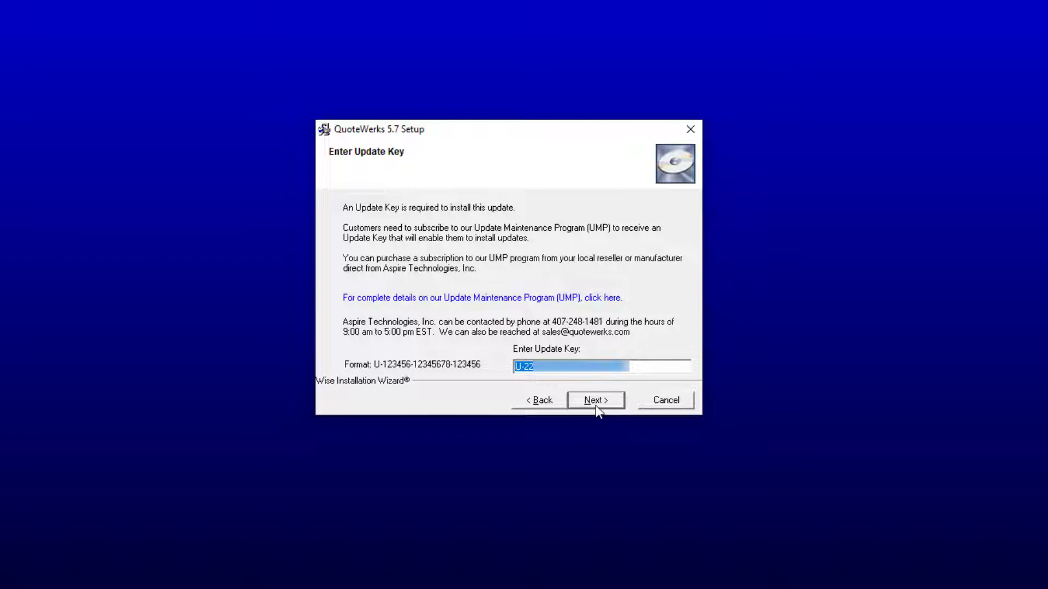
pyautogui.moveTo(653, 390)
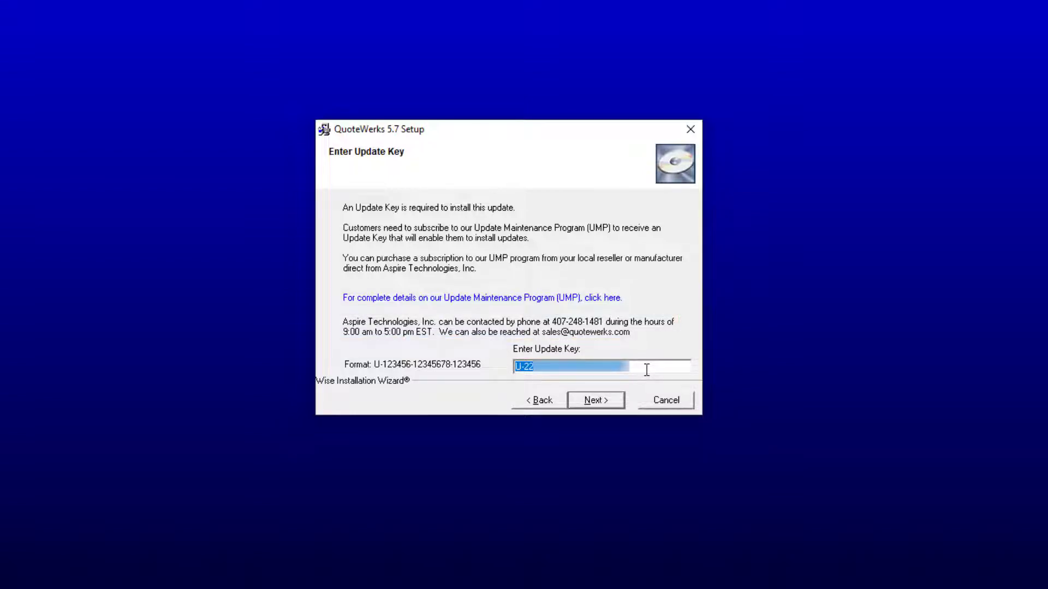
pyautogui.click(594, 400)
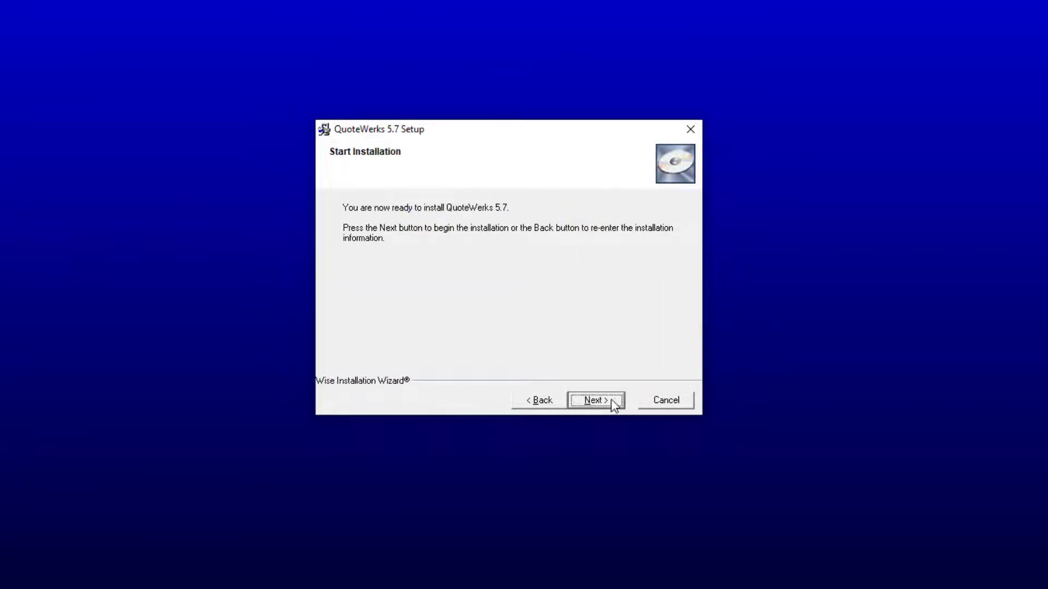
pyautogui.click(593, 399)
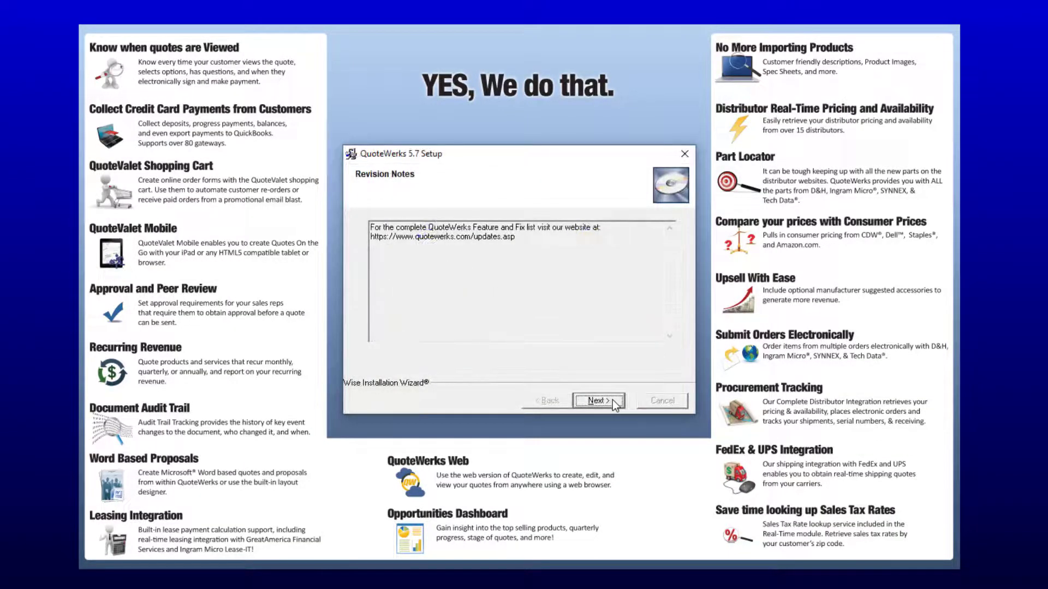
# - Finish the main installation and run Node Setup past its welcome and database engine pages
pyautogui.click(597, 400)
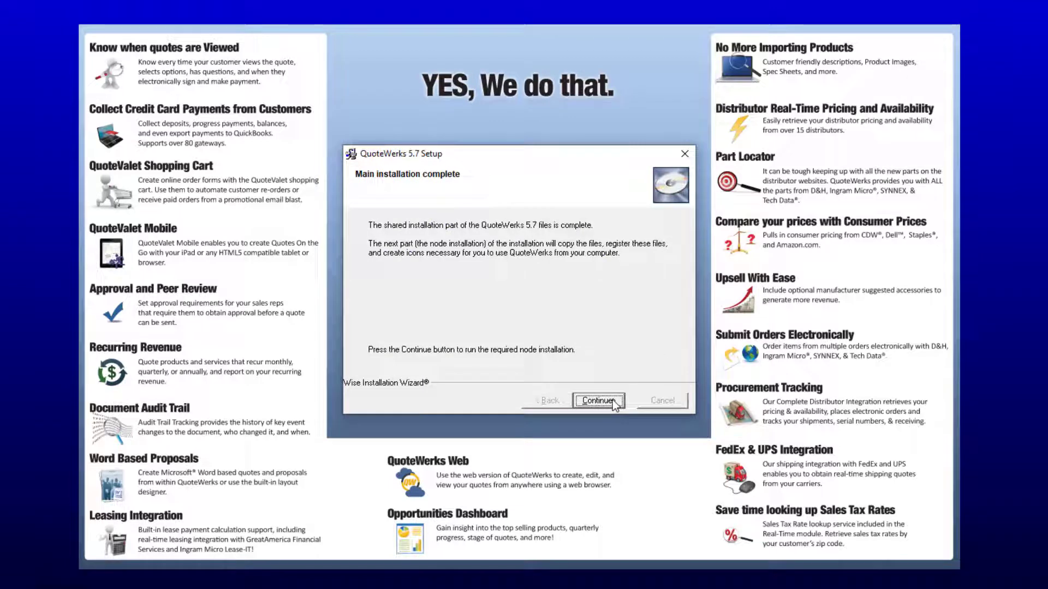
pyautogui.click(597, 400)
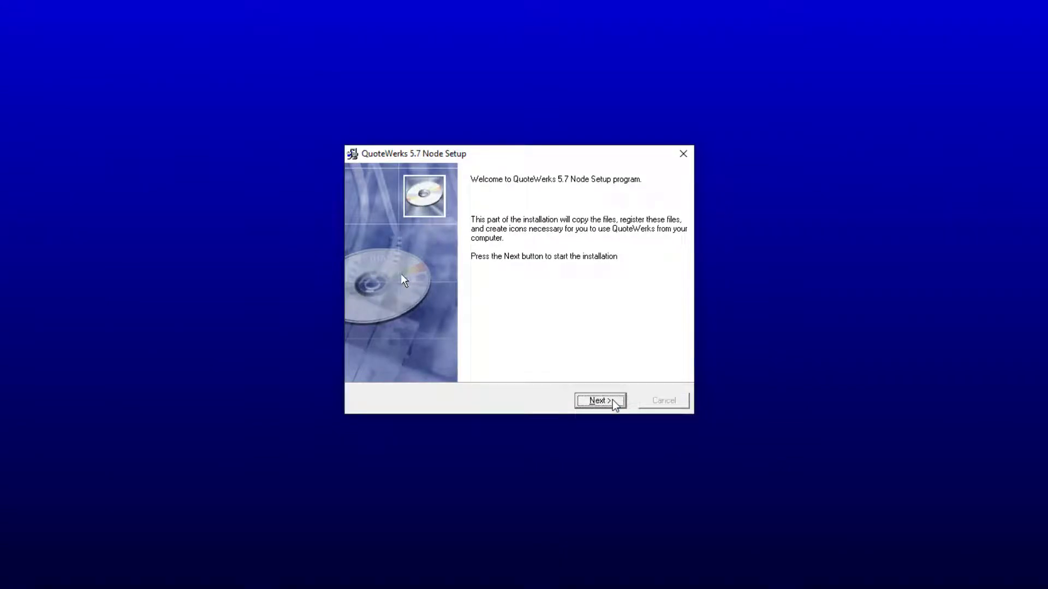
pyautogui.click(597, 400)
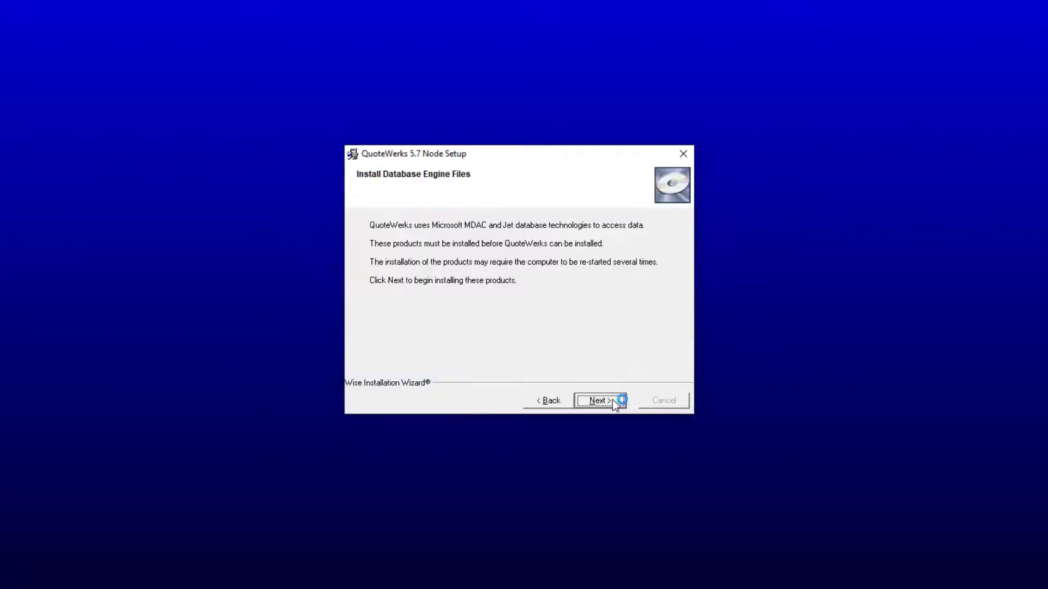
pyautogui.click(596, 400)
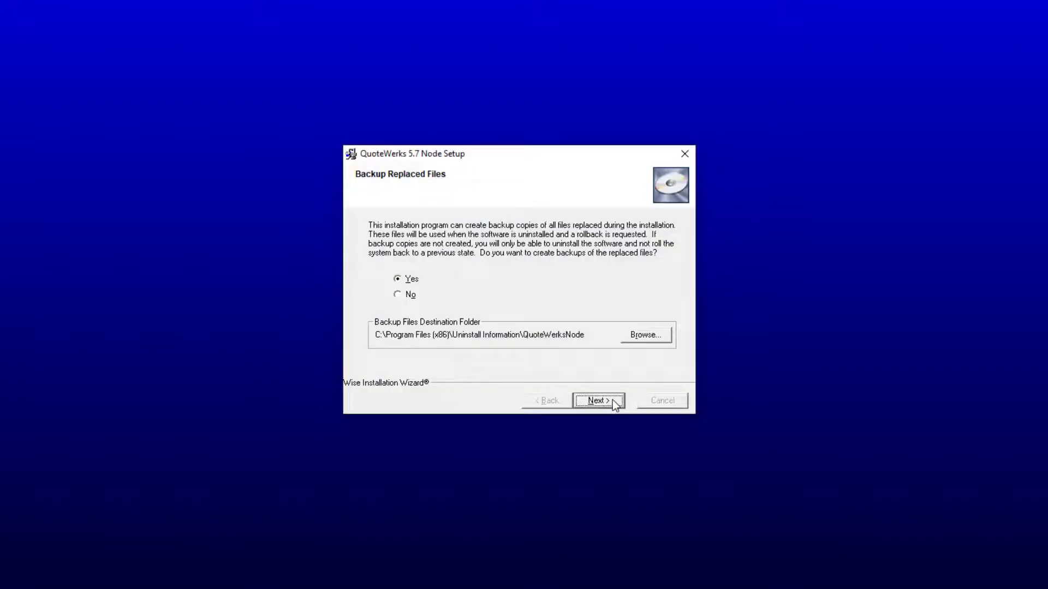
pyautogui.moveTo(605, 393)
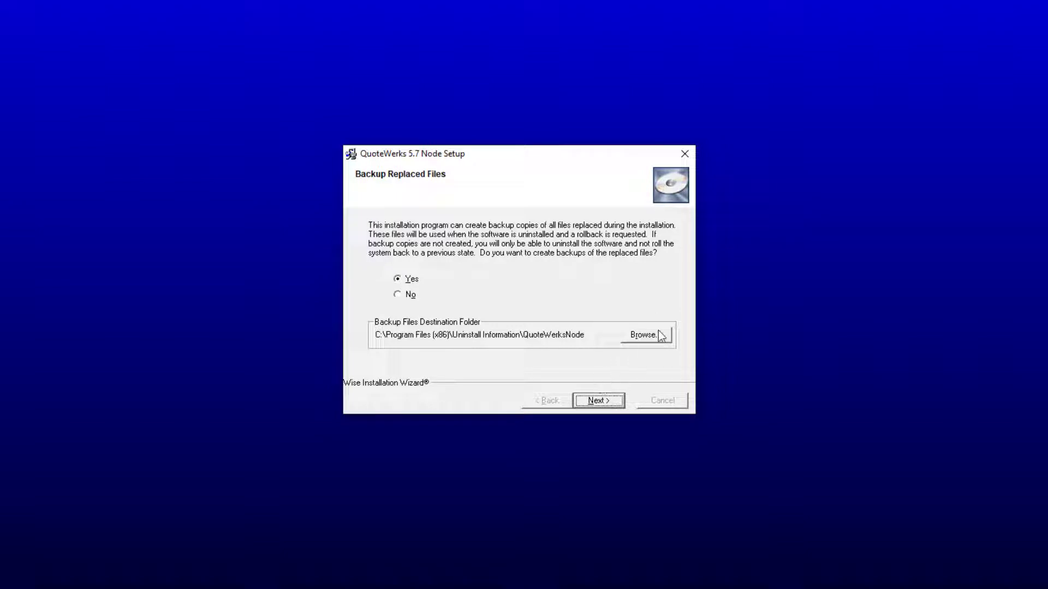
pyautogui.moveTo(638, 346)
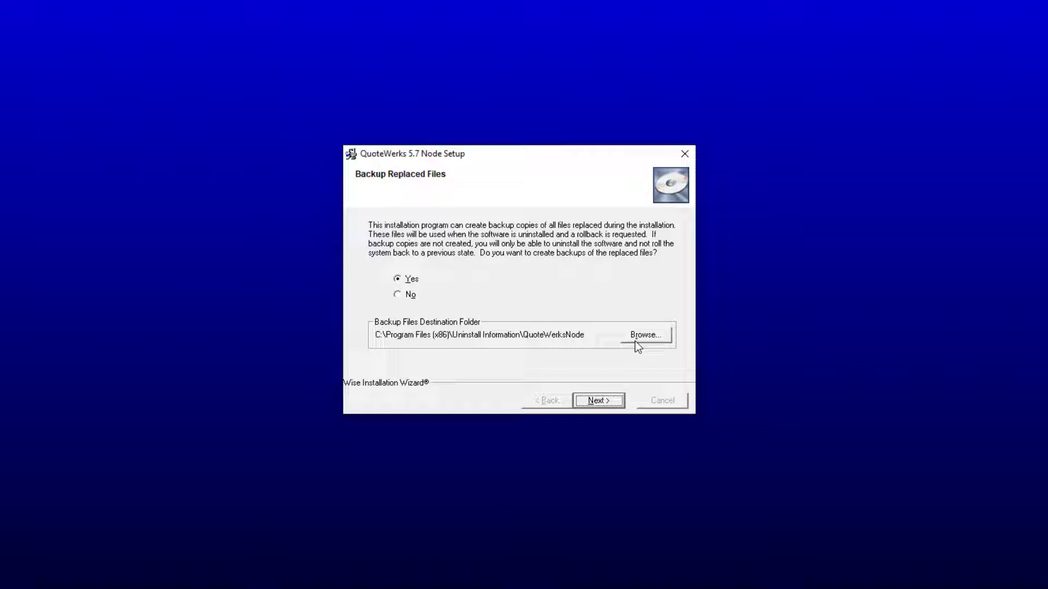
# - Keep Yes for backing up replaced files and the default checked integrations, continuing to the Start Menu folder step
pyautogui.click(597, 400)
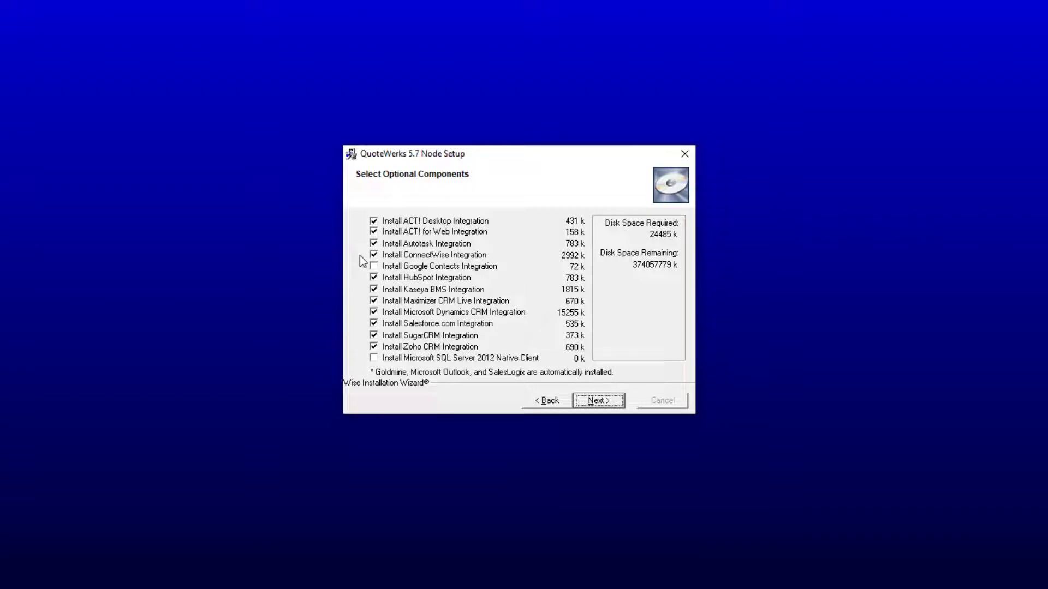
pyautogui.click(434, 254)
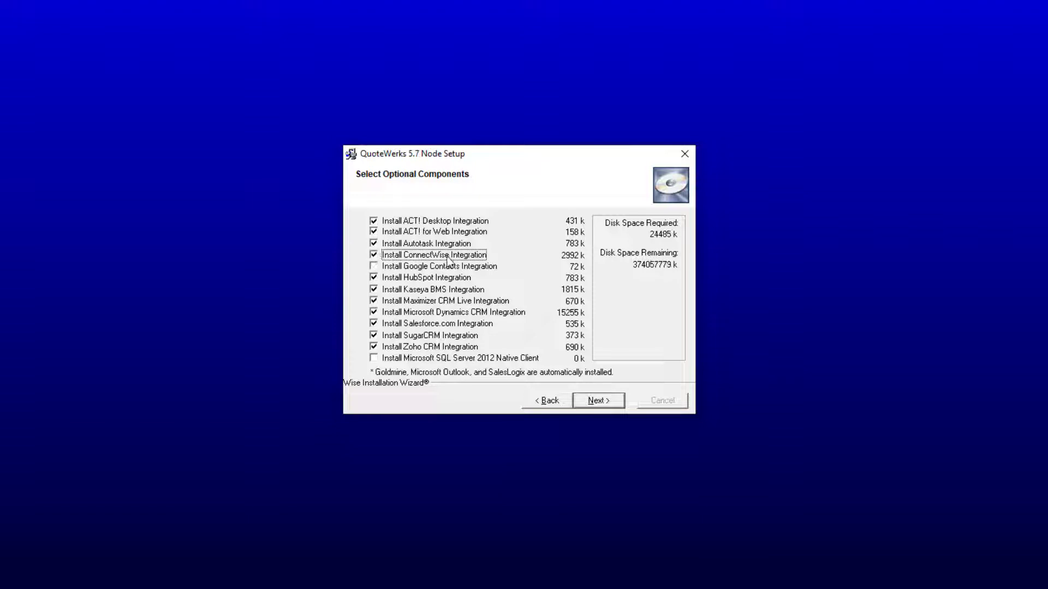
pyautogui.moveTo(444, 337)
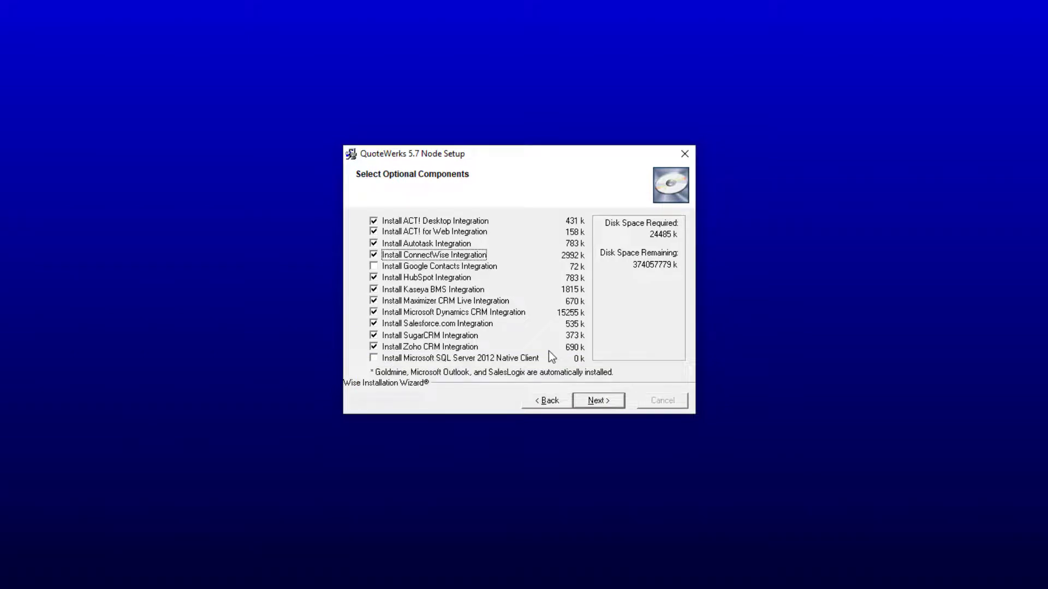
pyautogui.click(597, 401)
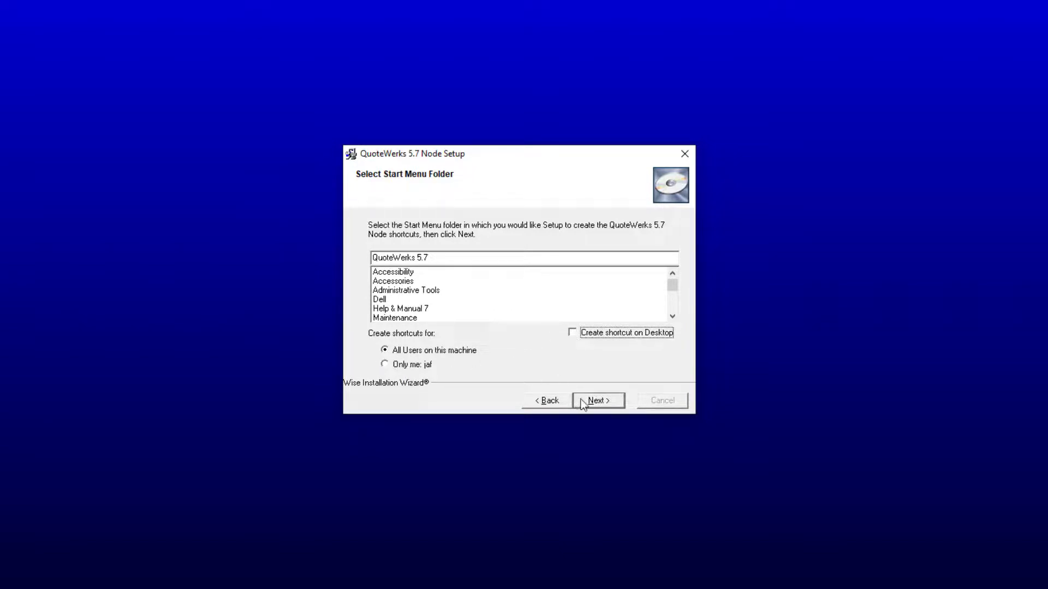
# - Finish Node Setup with shortcuts in the QuoteWerks 5.7 folder and start QuoteWerks showing Build 2.14
pyautogui.click(595, 401)
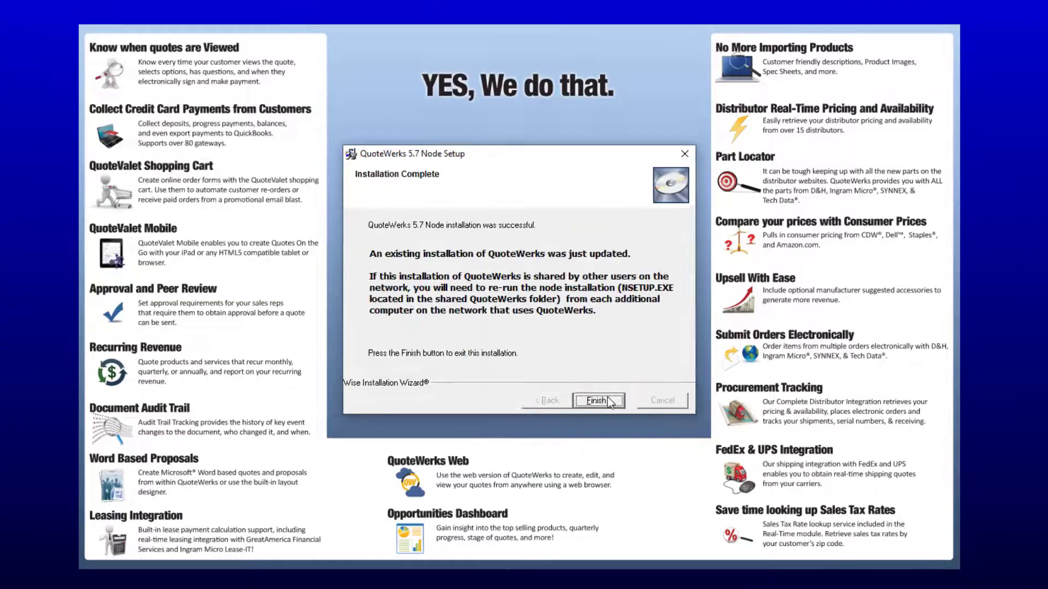
pyautogui.click(596, 400)
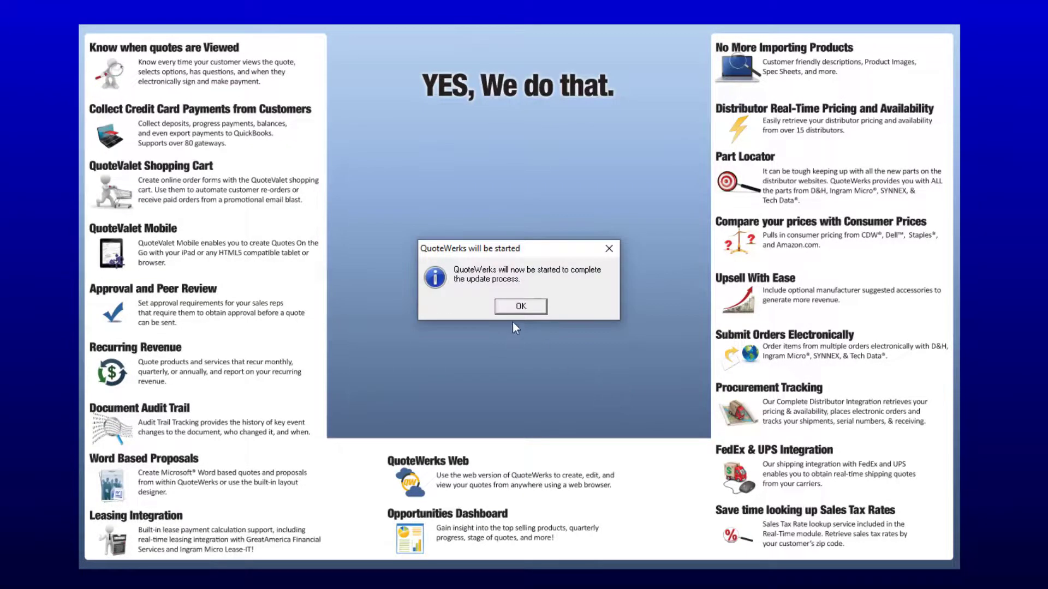
pyautogui.click(519, 306)
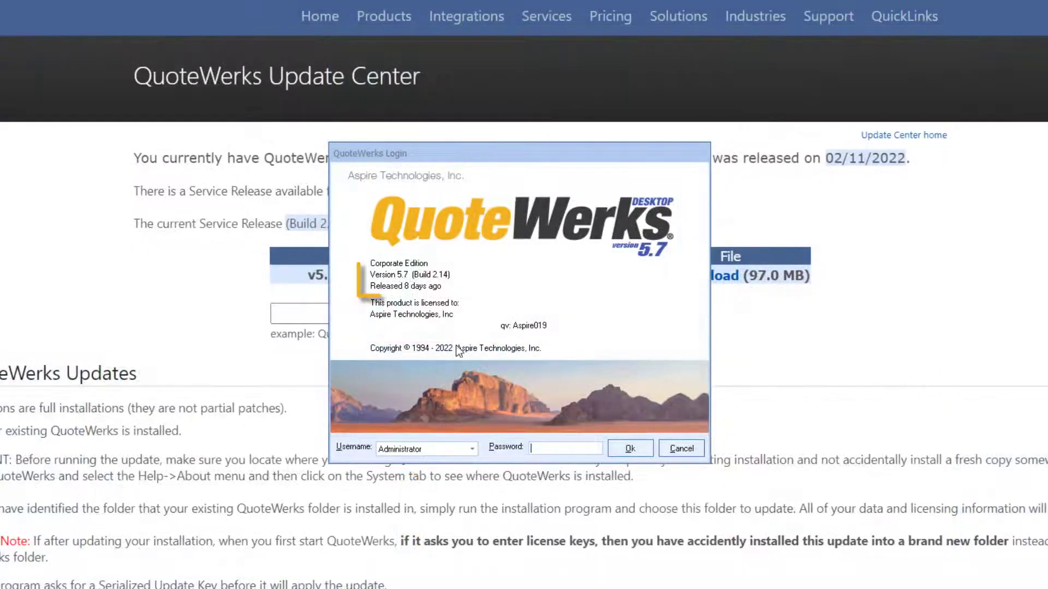